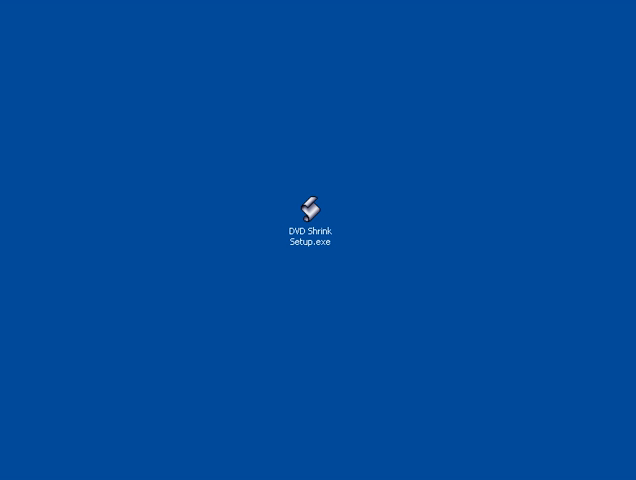
pyautogui.moveTo(308, 396)
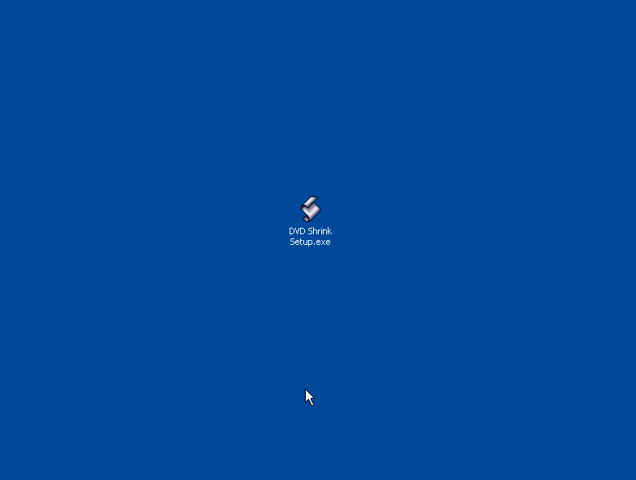
pyautogui.moveTo(303, 247)
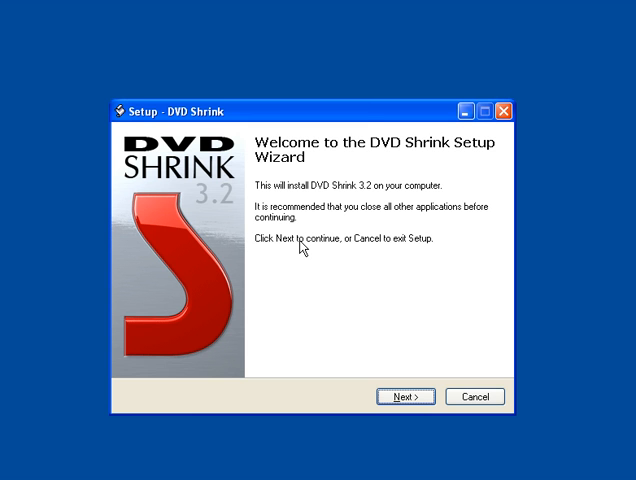
pyautogui.moveTo(366, 330)
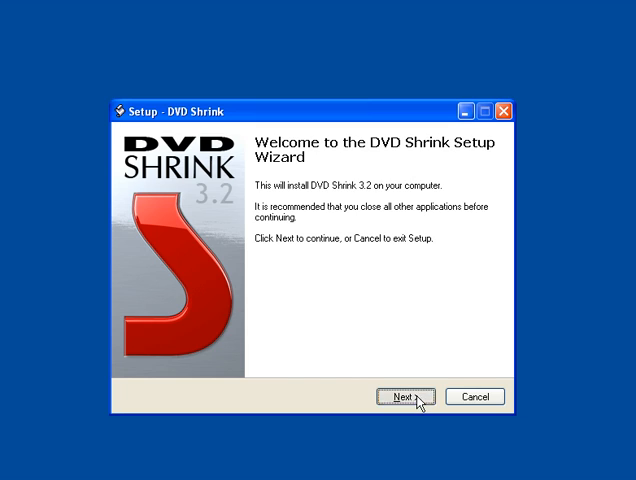
# Install DVD Shrink 3.2 to C:\Program Files\DVD Shrink with default shortcuts and a desktop icon
pyautogui.click(405, 396)
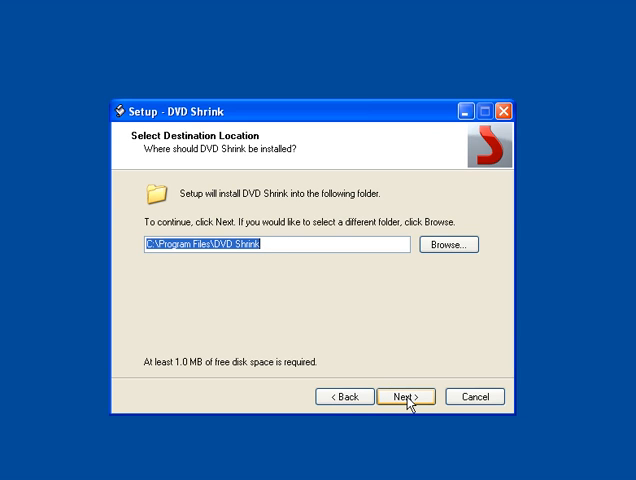
pyautogui.click(399, 396)
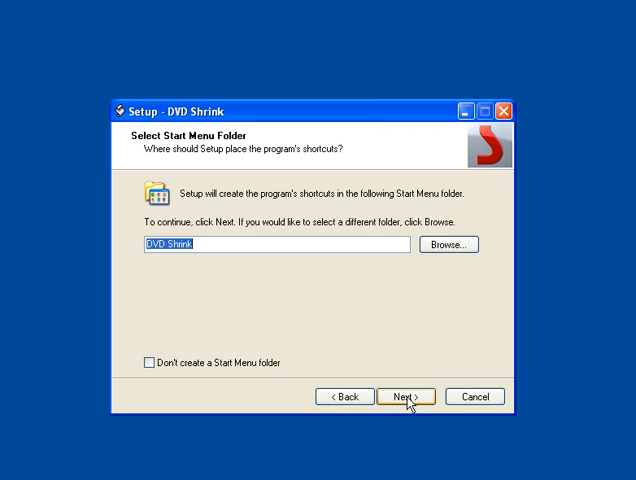
pyautogui.click(398, 397)
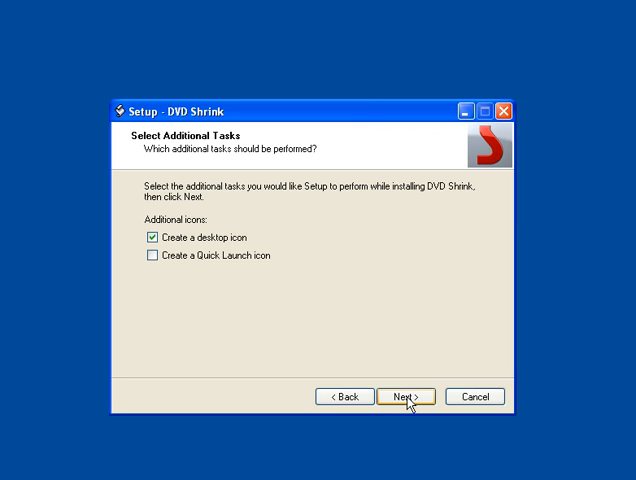
pyautogui.click(406, 396)
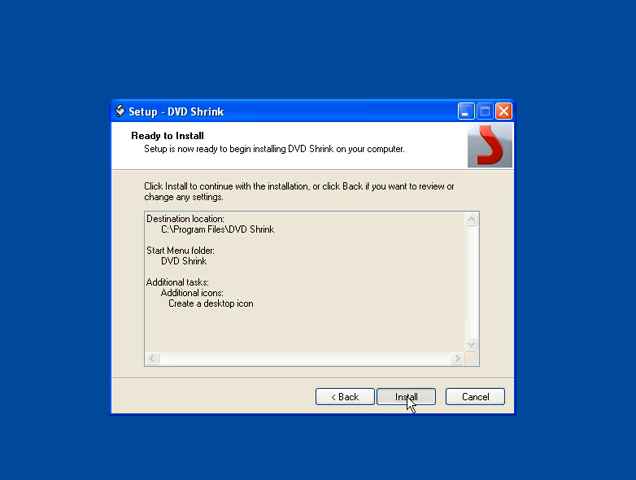
pyautogui.click(406, 396)
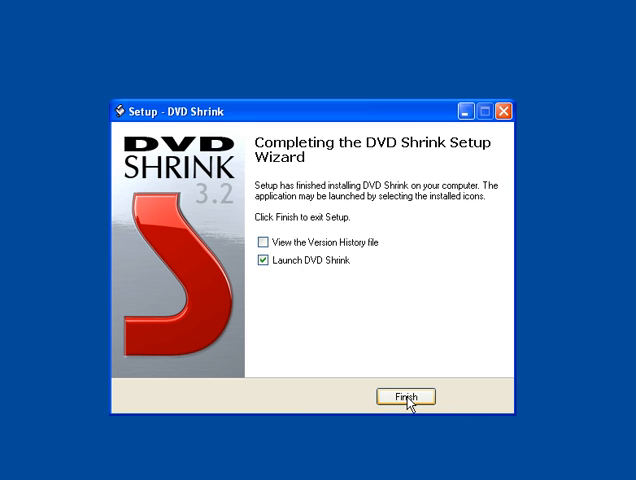
# Finish setup with DVD Shrink launching, then bring up the Edit menu
pyautogui.click(404, 396)
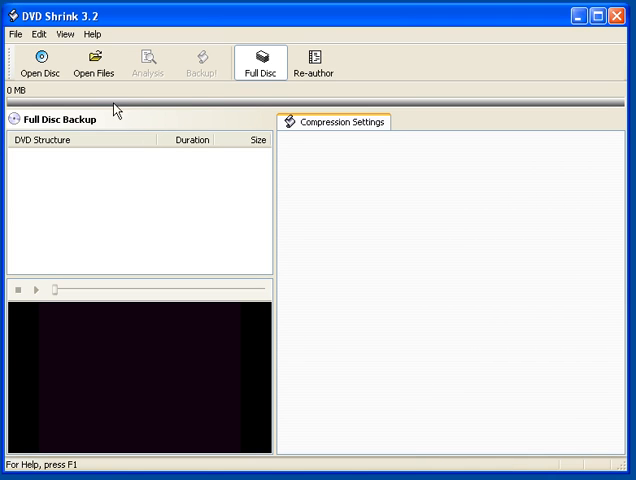
pyautogui.click(38, 33)
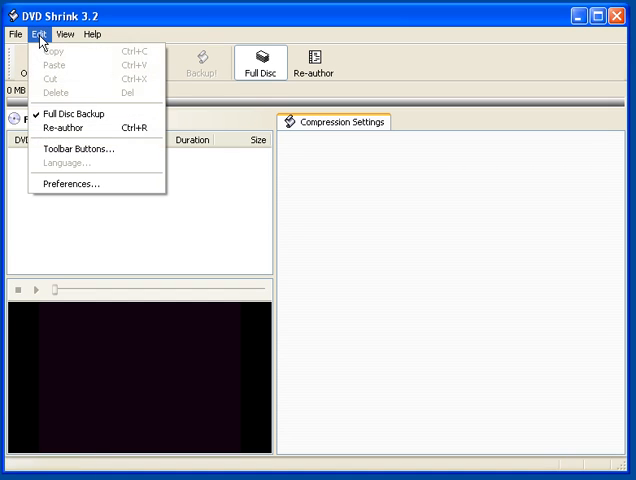
# In Preferences, set the target DVD size to DVD-9 (8.5GB), 8124 MB
pyautogui.click(70, 183)
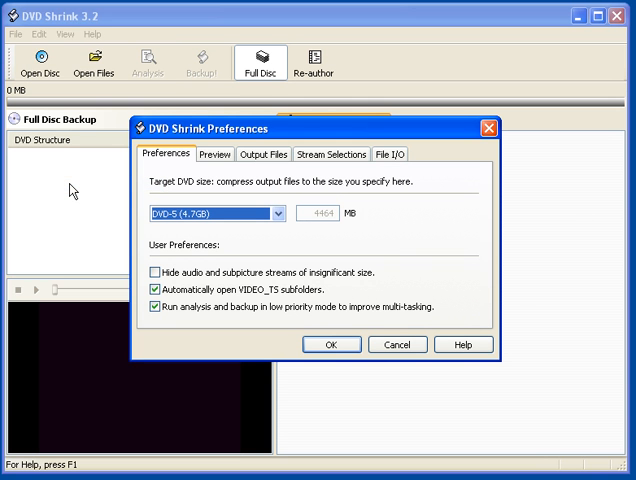
pyautogui.moveTo(222, 190)
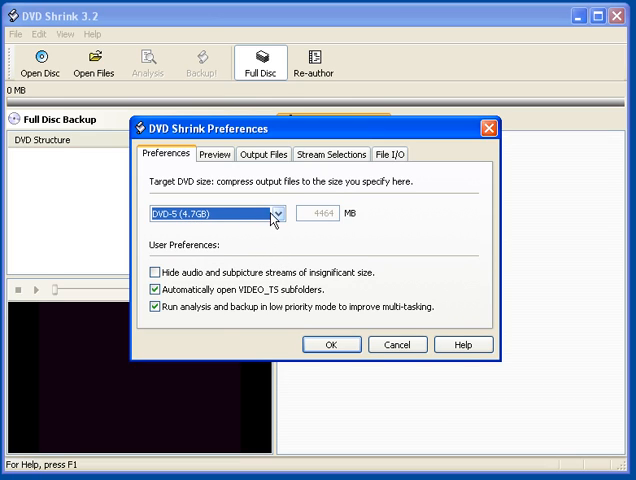
pyautogui.moveTo(280, 220)
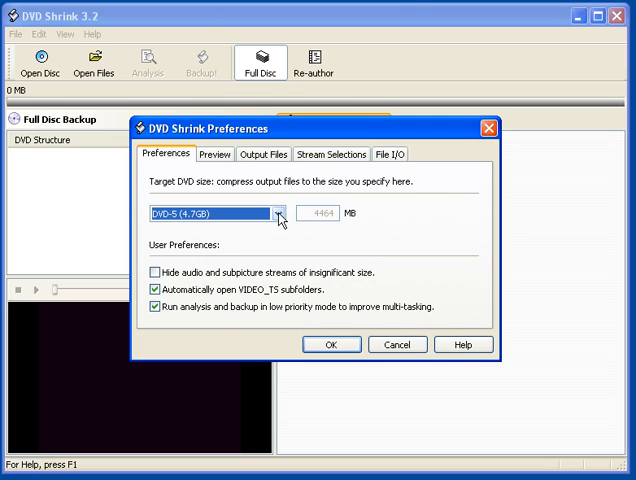
pyautogui.click(275, 213)
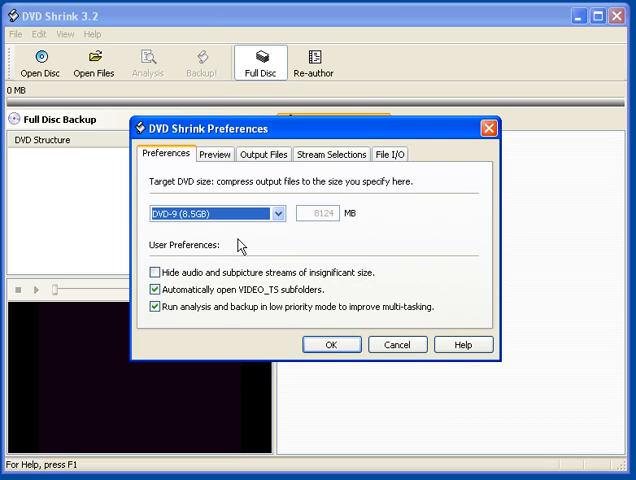
pyautogui.moveTo(332, 154)
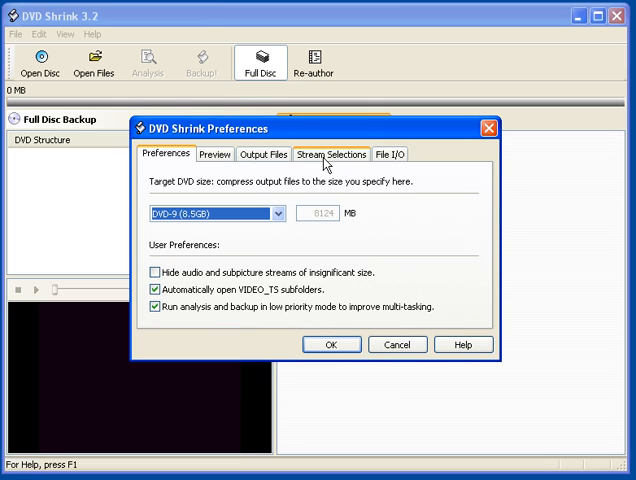
# Default audio and subpicture languages to English in Stream Selections and save preferences
pyautogui.click(343, 154)
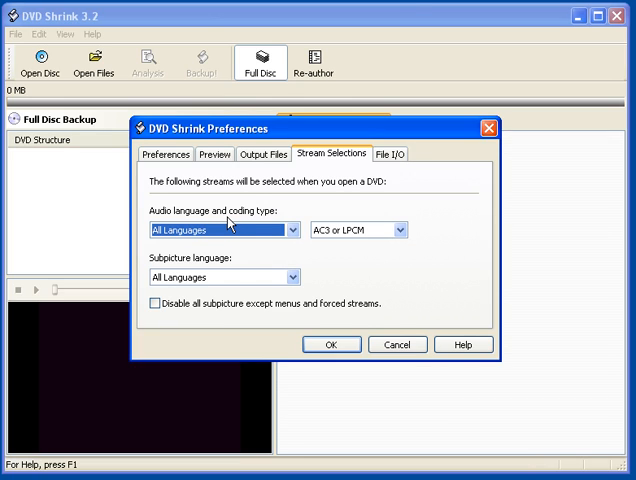
pyautogui.click(223, 230)
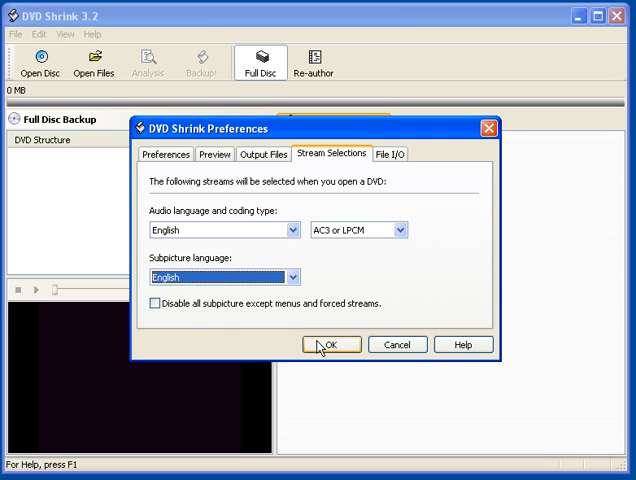
pyautogui.click(331, 344)
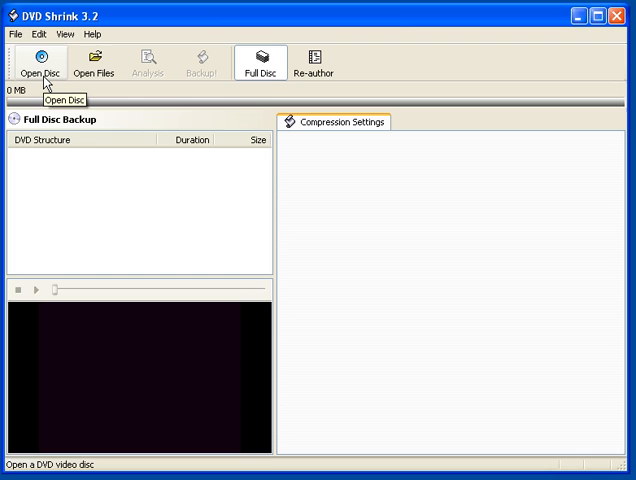
# Open the disc D:\ [ALIEN_SE_US_DISC1] from the drive
pyautogui.click(40, 65)
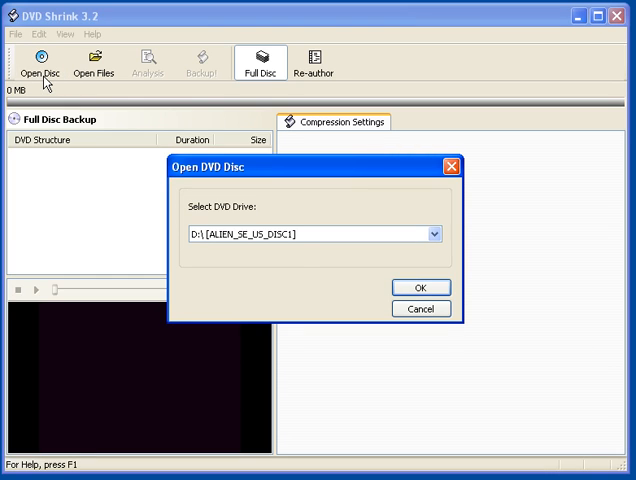
pyautogui.moveTo(363, 264)
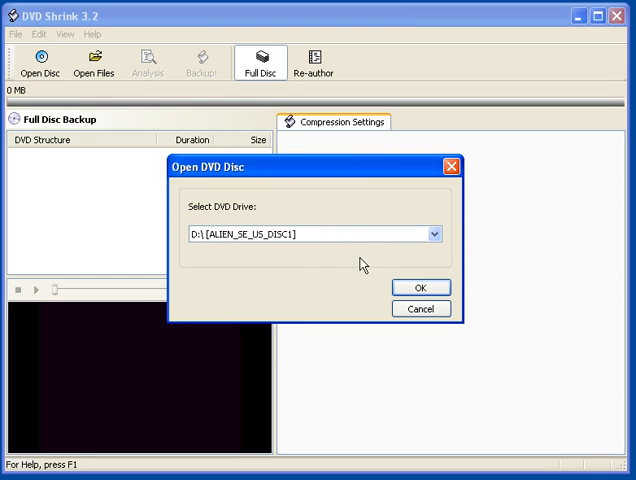
pyautogui.moveTo(230, 260)
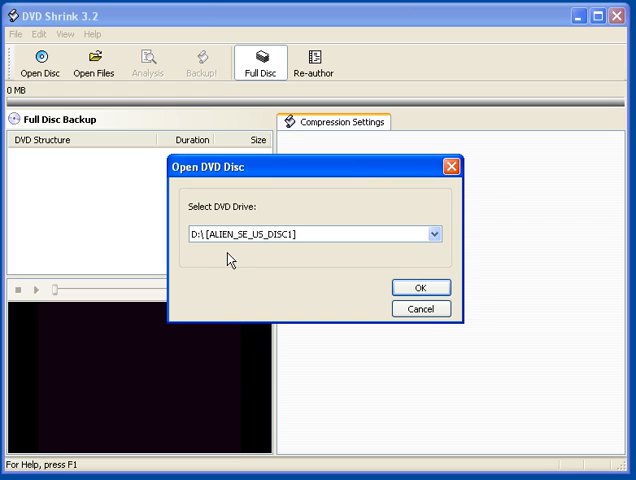
pyautogui.moveTo(266, 264)
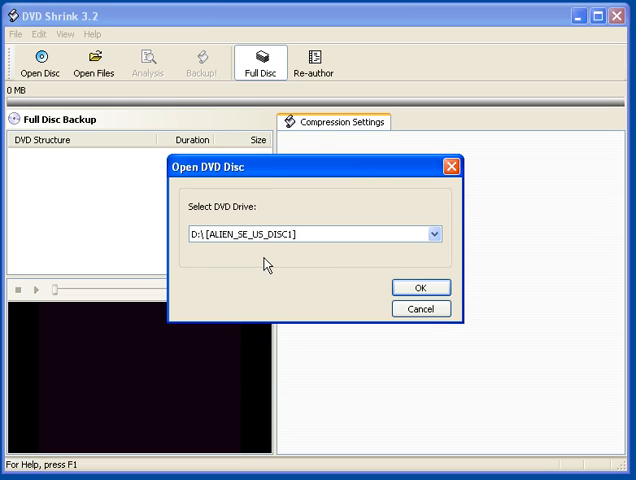
pyautogui.moveTo(371, 281)
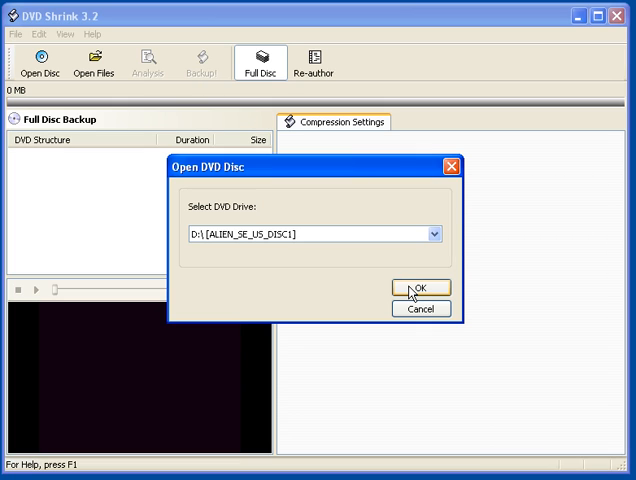
pyautogui.click(419, 288)
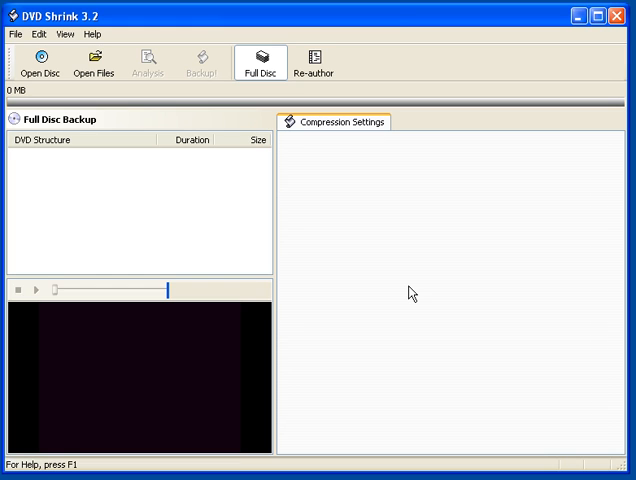
# Dismiss the analysis prompt once ALIEN_SE_US_DISC1 (6,940 MB) finishes loading
pyautogui.click(41, 62)
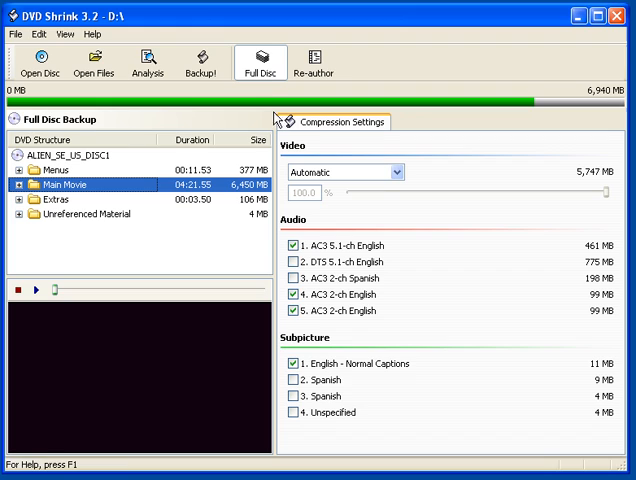
pyautogui.moveTo(261, 62)
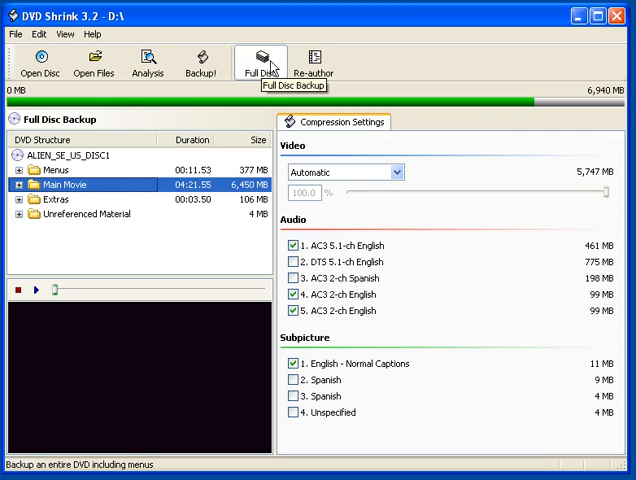
pyautogui.moveTo(313, 60)
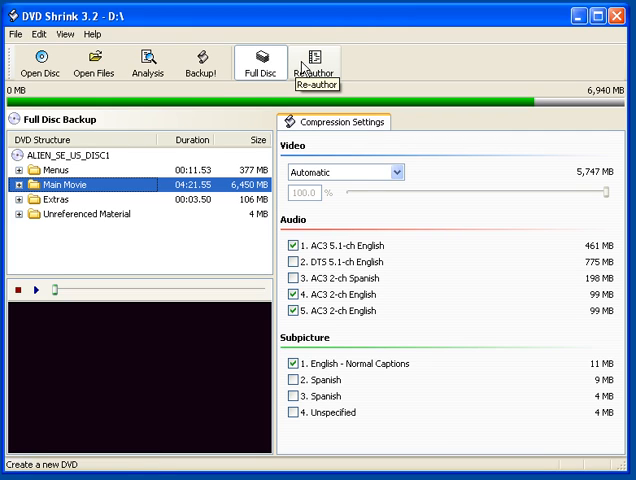
pyautogui.moveTo(261, 62)
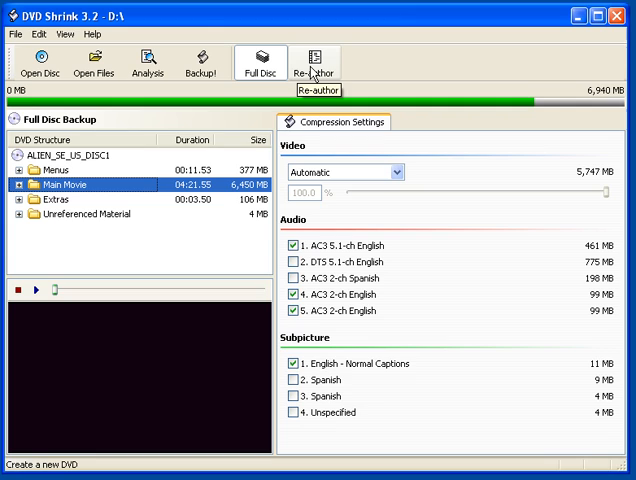
# Switch from Full Disc Backup to Re-author mode
pyautogui.click(315, 62)
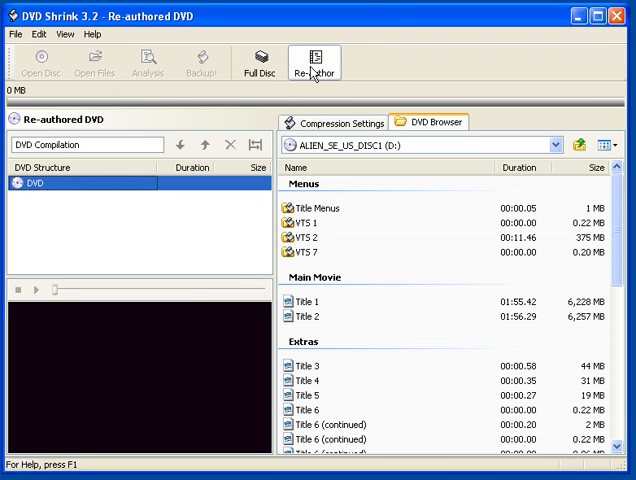
pyautogui.moveTo(340, 262)
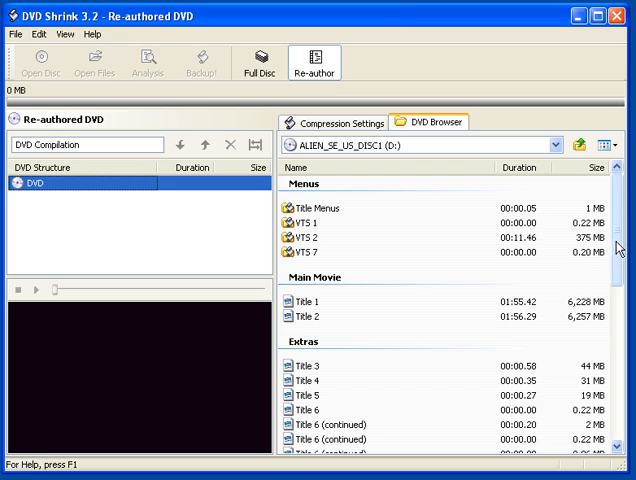
pyautogui.scroll(-3)
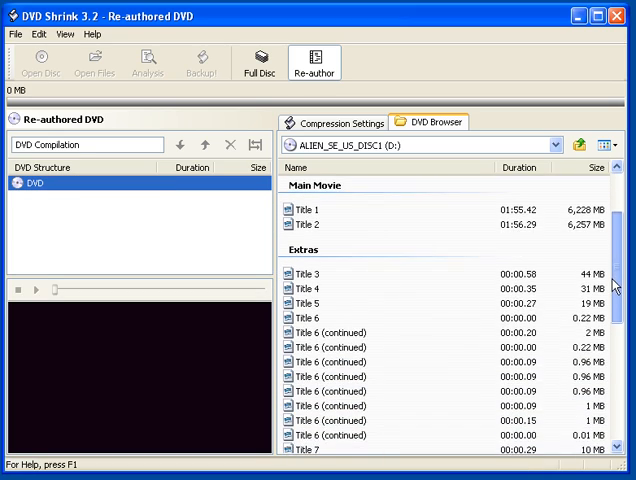
pyautogui.scroll(-3)
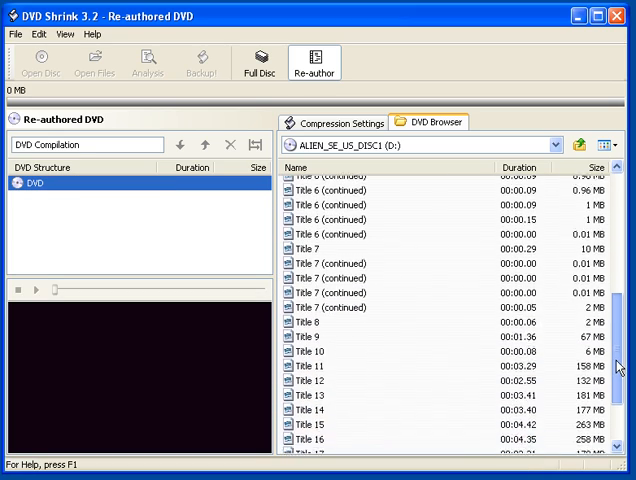
pyautogui.scroll(-3)
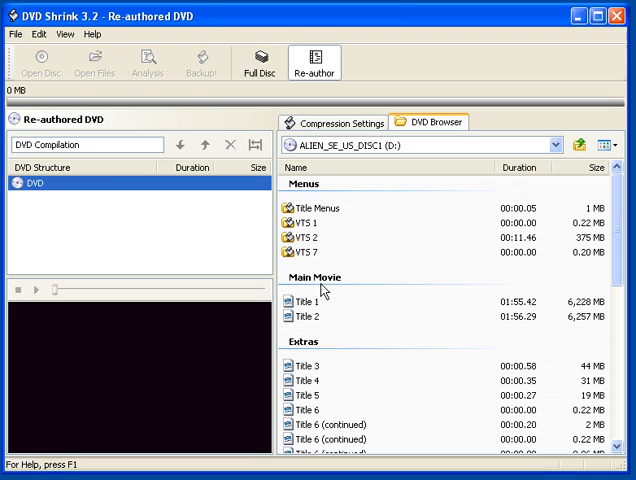
pyautogui.click(307, 301)
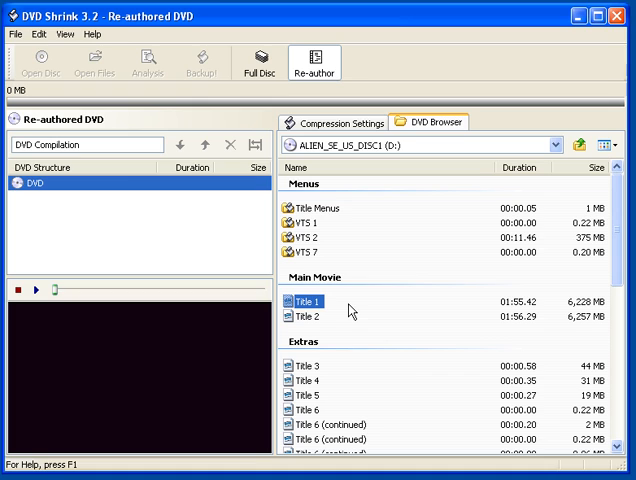
# Select Title 2, the 01:56:29 director's cut, in the DVD Browser
pyautogui.click(307, 316)
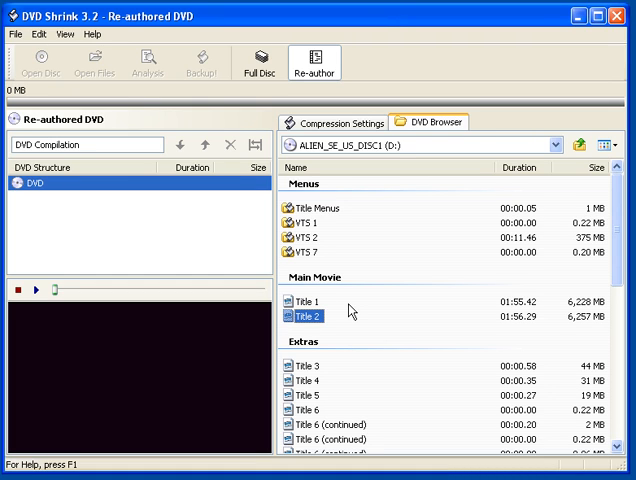
pyautogui.moveTo(314, 337)
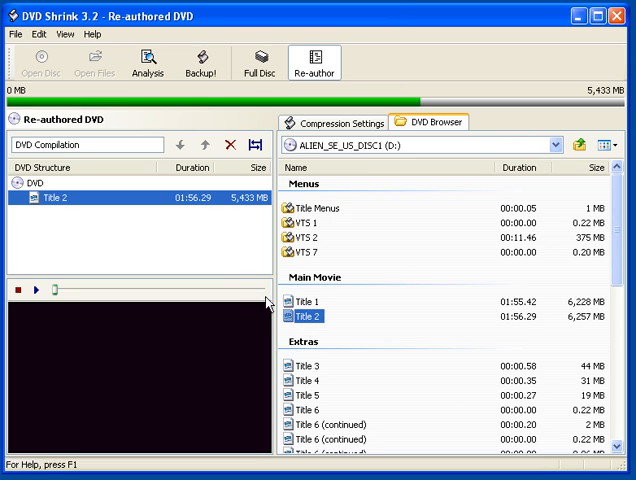
pyautogui.moveTo(133, 220)
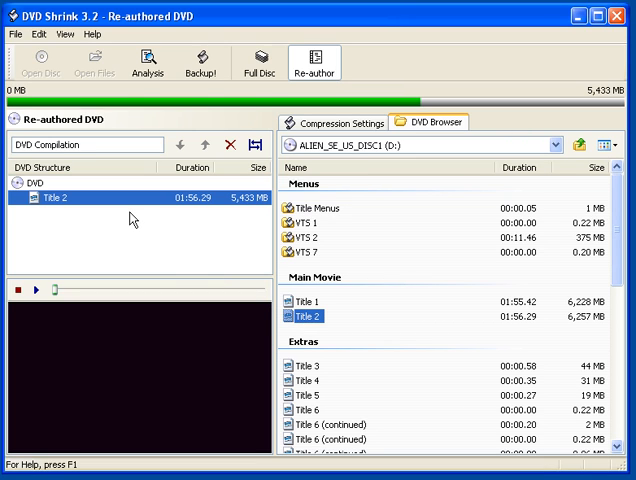
pyautogui.moveTo(178, 188)
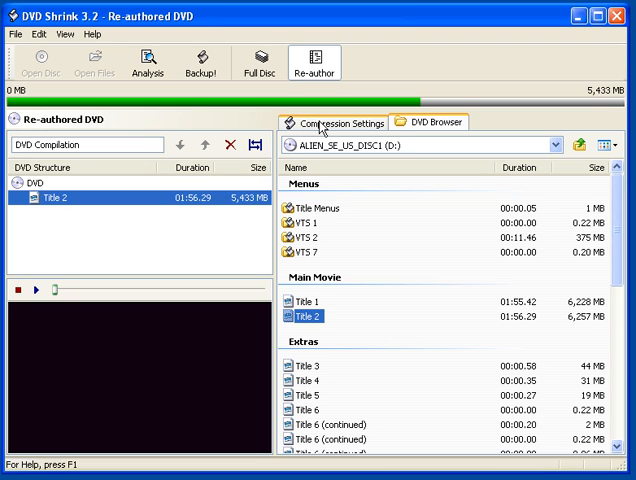
# Under Compression Settings, drop audio tracks 4 and 5 (AC3 2-ch English), keeping track 1
pyautogui.click(338, 122)
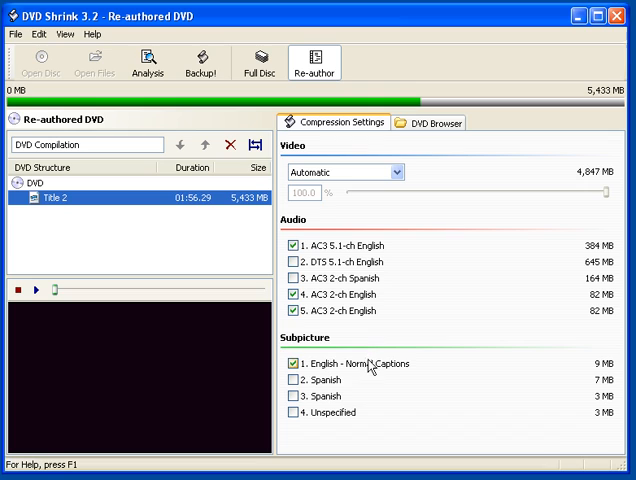
pyautogui.click(296, 380)
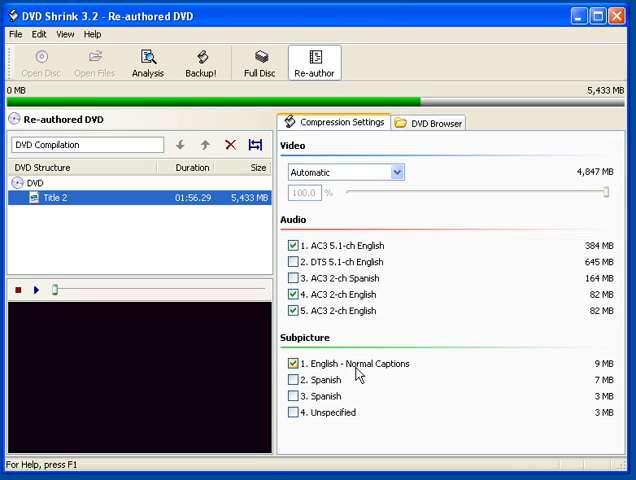
pyautogui.moveTo(389, 376)
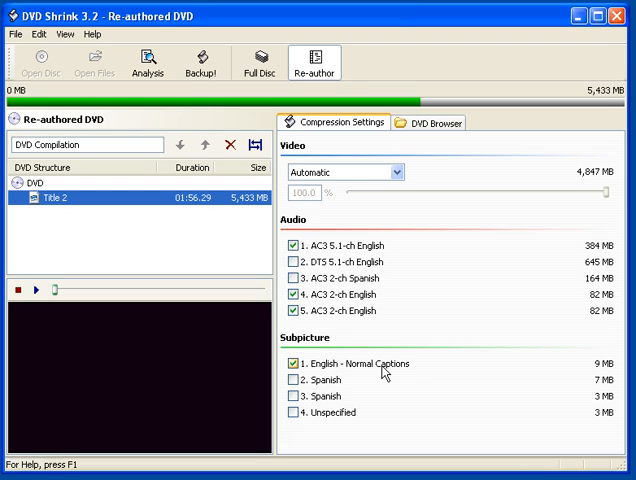
pyautogui.moveTo(383, 371)
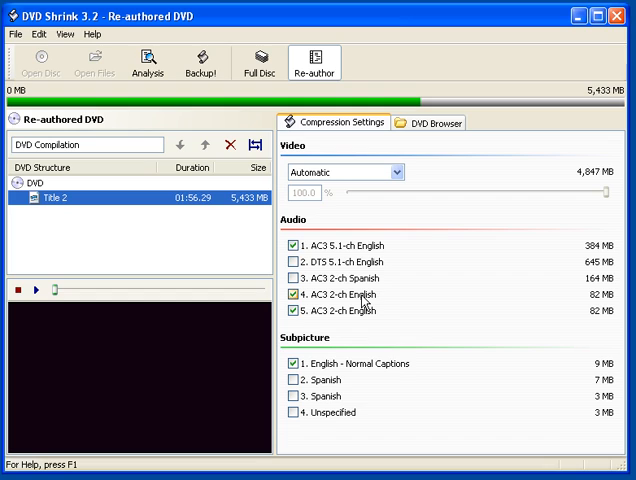
pyautogui.click(293, 294)
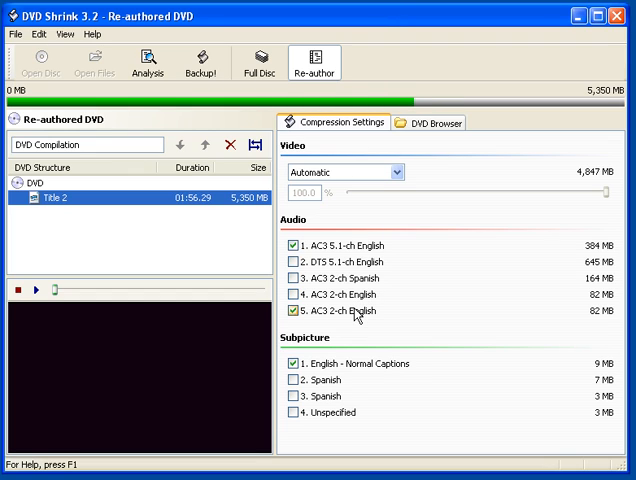
pyautogui.click(293, 310)
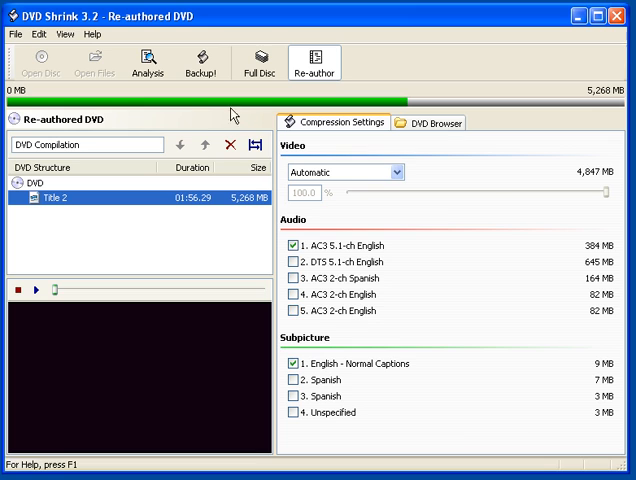
pyautogui.moveTo(202, 62)
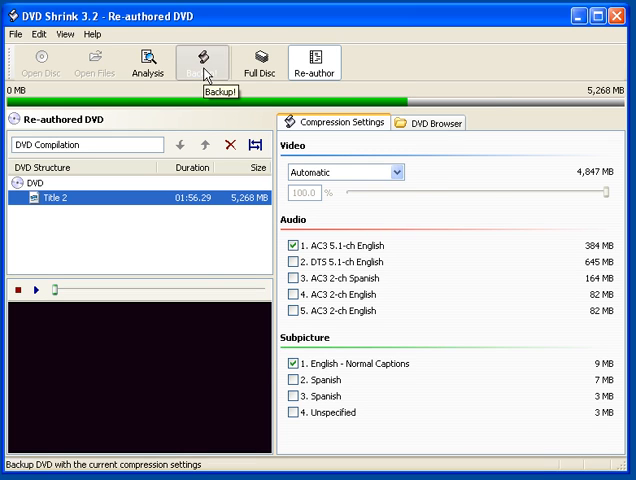
# Back up to hard disk folder C:\ALIEN without VIDEO_TS/AUDIO_TS subfolders and start encoding
pyautogui.click(202, 60)
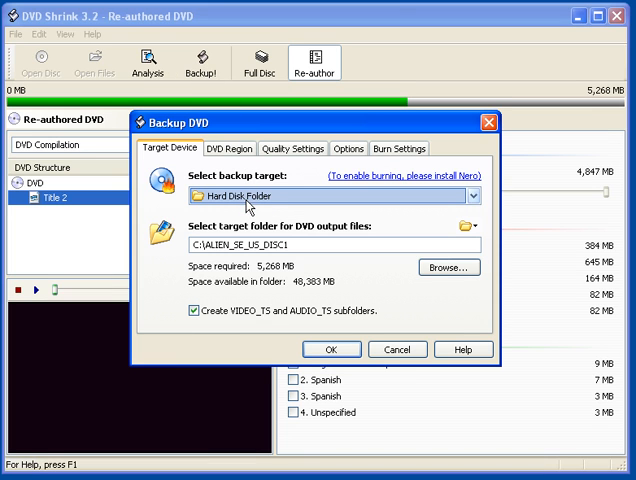
pyautogui.click(471, 195)
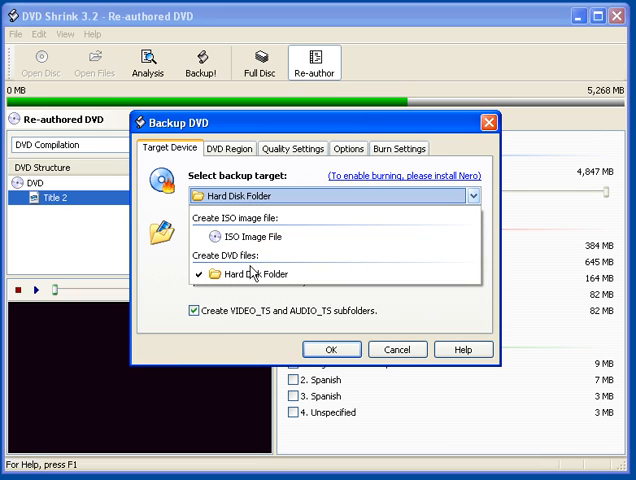
pyautogui.click(265, 274)
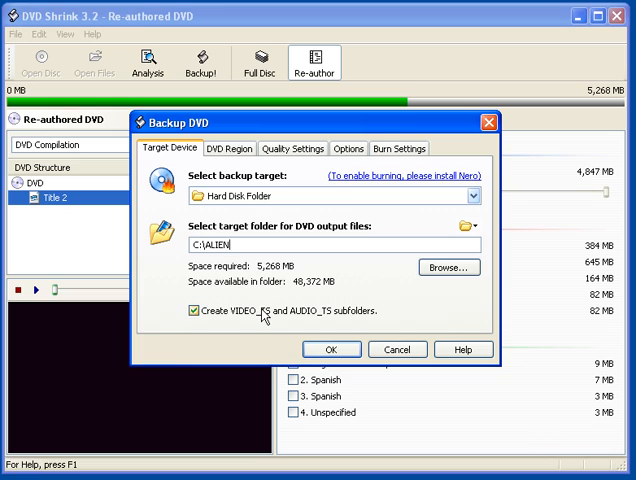
pyautogui.click(193, 310)
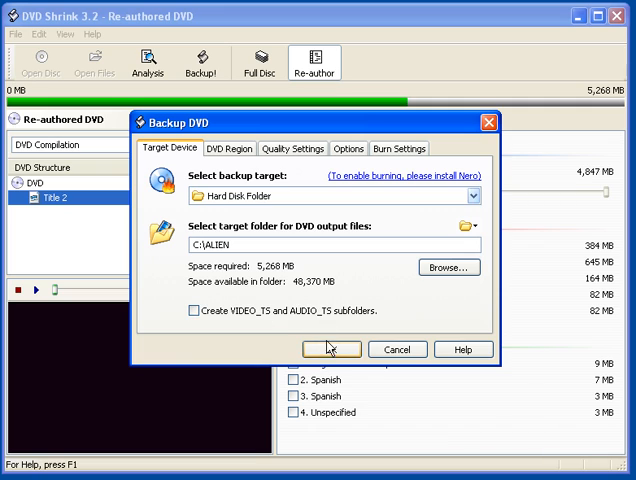
pyautogui.click(332, 349)
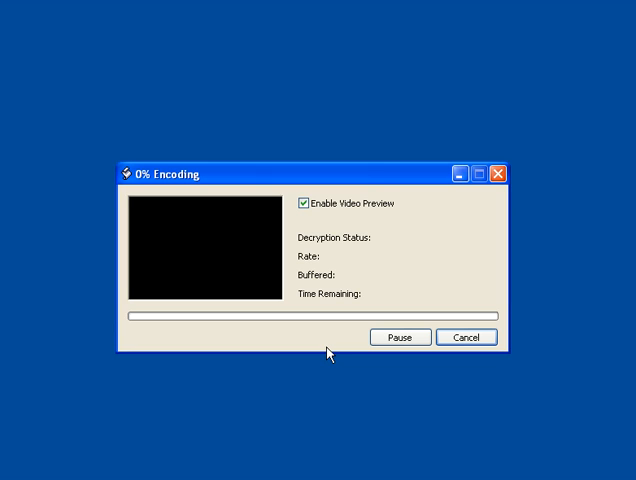